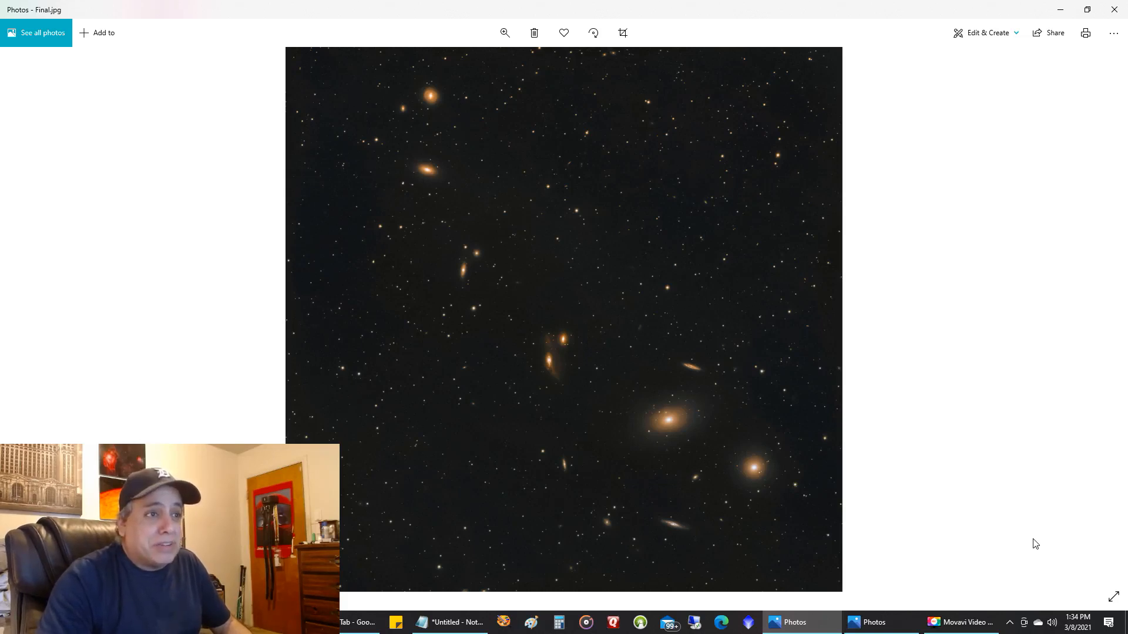
mouse_move(718, 484)
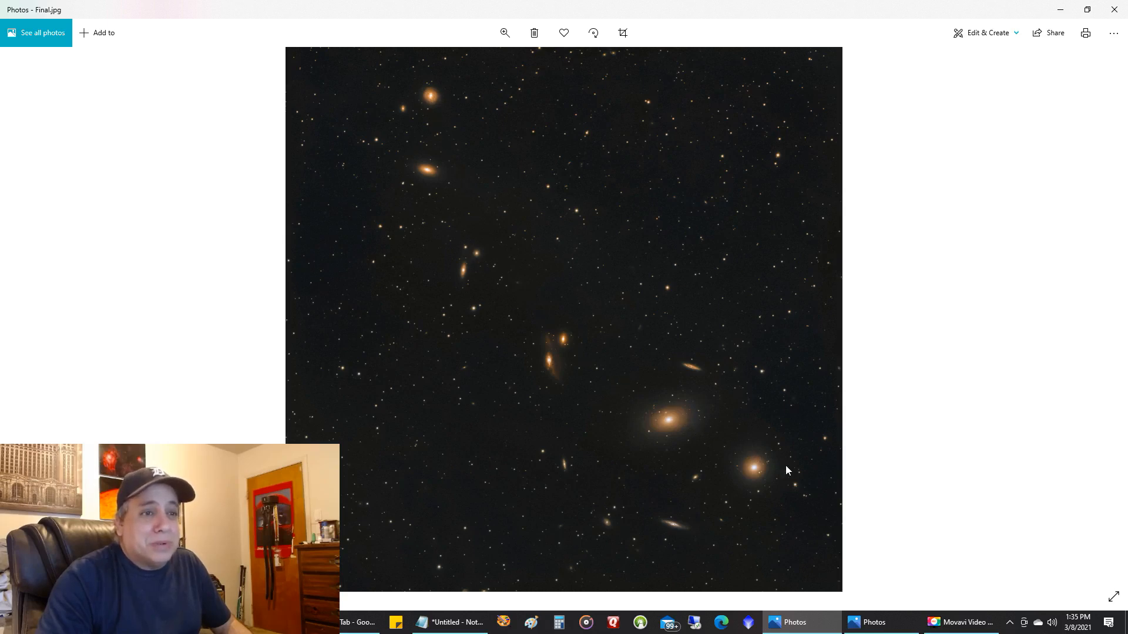
mouse_move(904, 467)
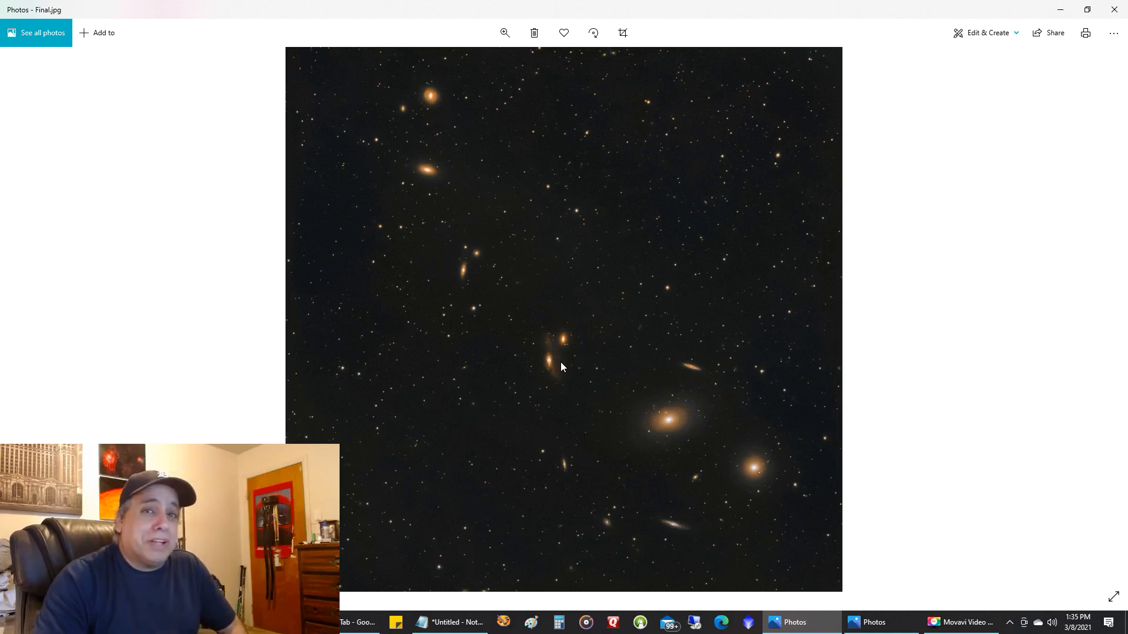
mouse_move(472, 219)
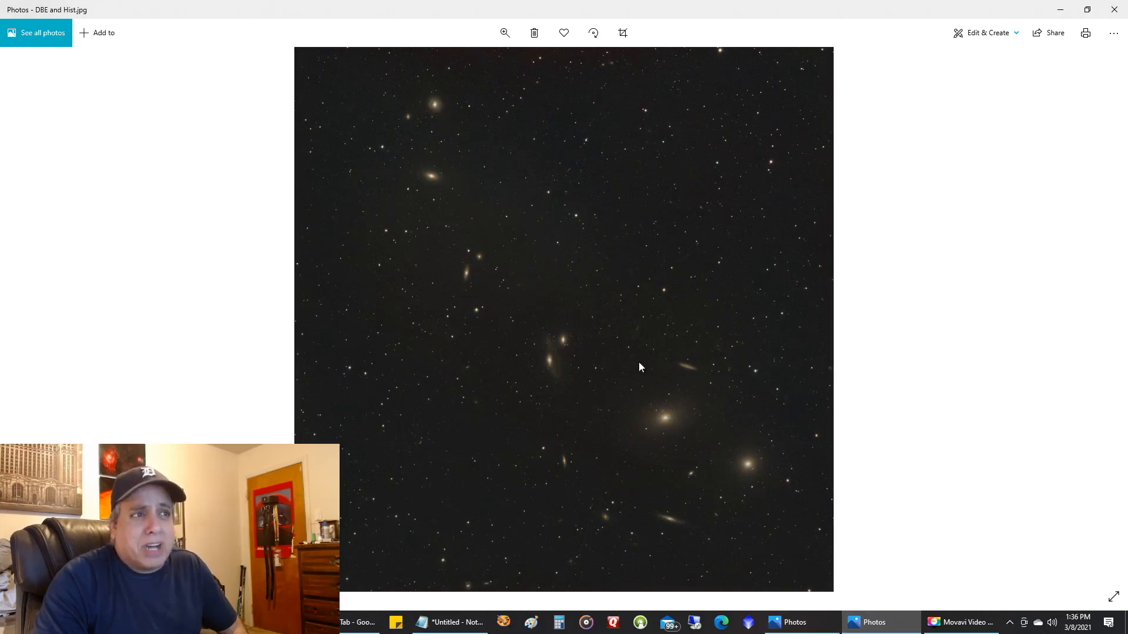
mouse_move(461, 245)
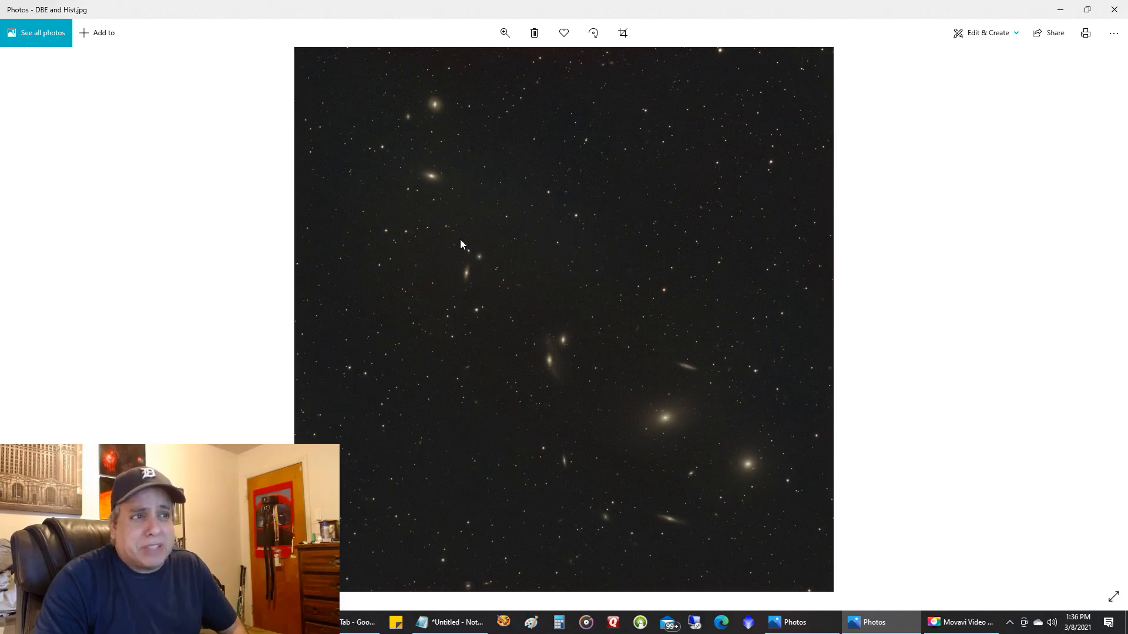
mouse_move(437, 302)
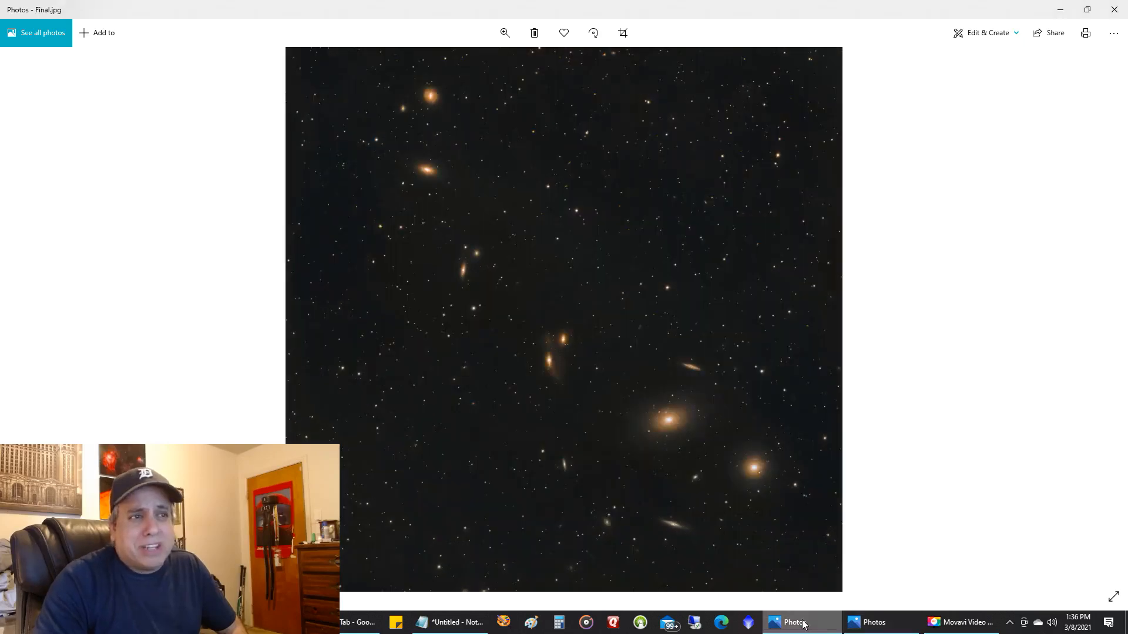
mouse_move(709, 329)
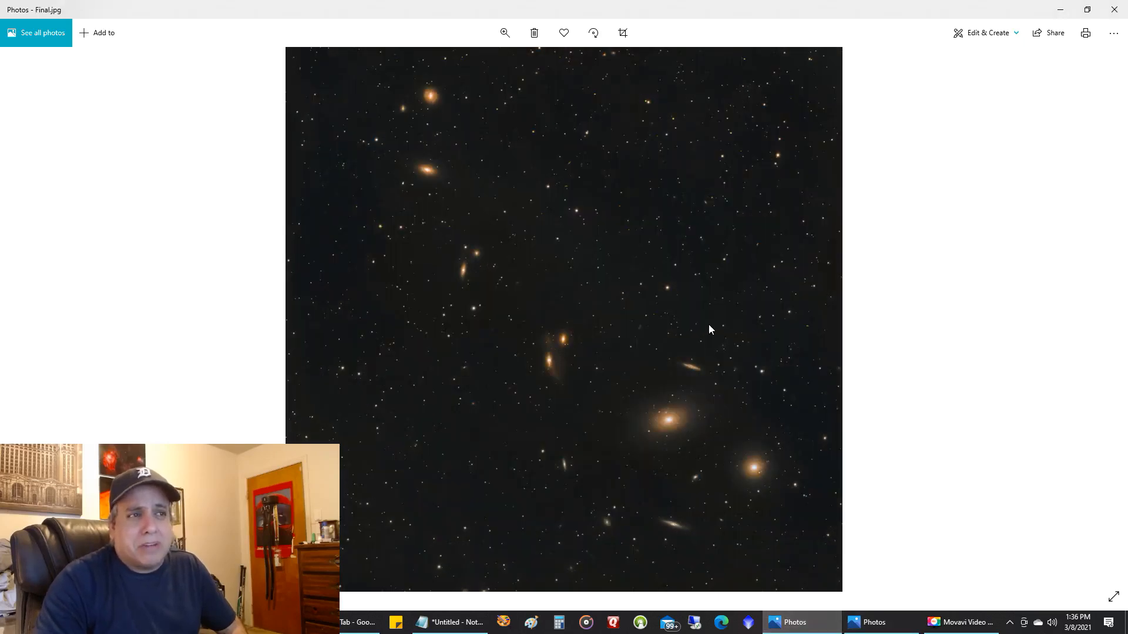